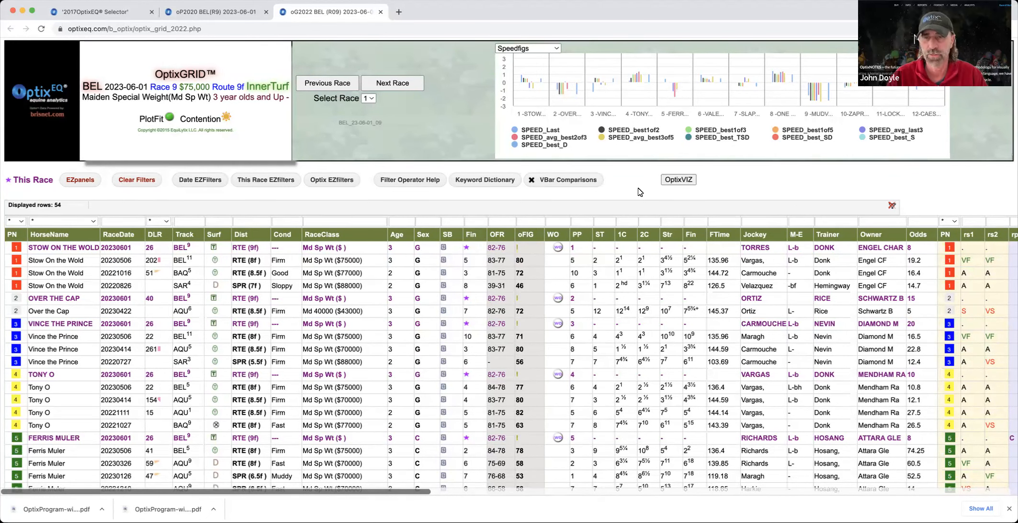
mouse_move(292, 212)
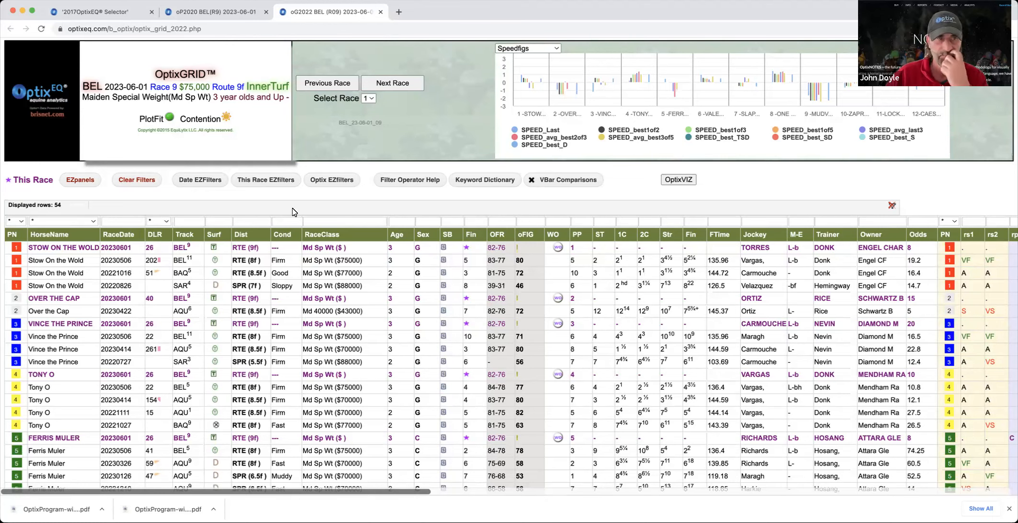
Filter the Race 9 grid to horse 8, One Headlight, with optixNOTES and Projections showing
left_click(79, 180)
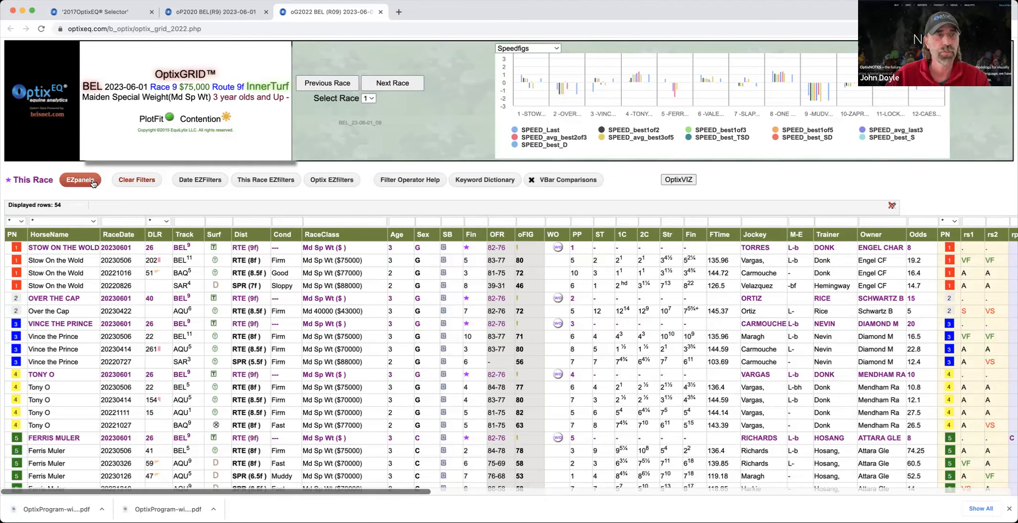
left_click(80, 180)
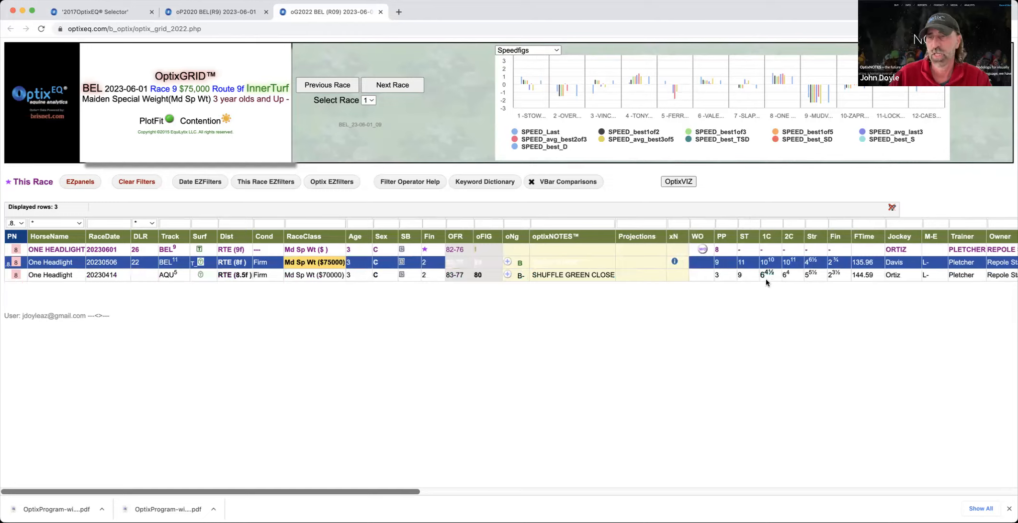
mouse_move(763, 293)
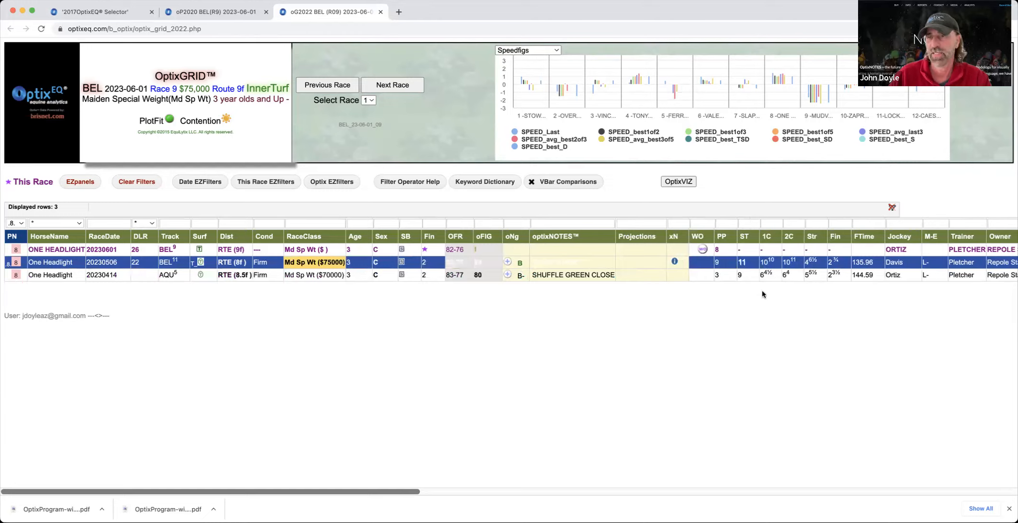
mouse_move(763, 294)
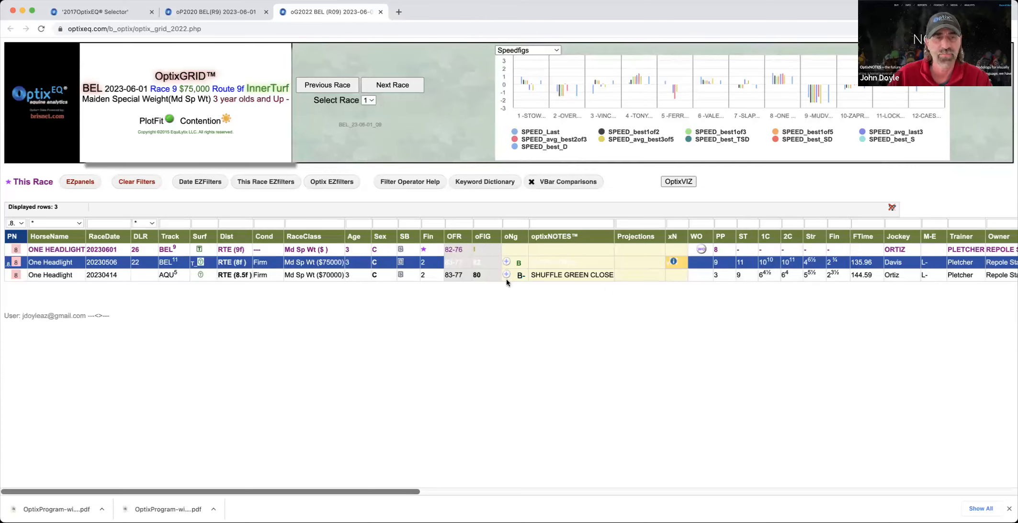
mouse_move(507, 266)
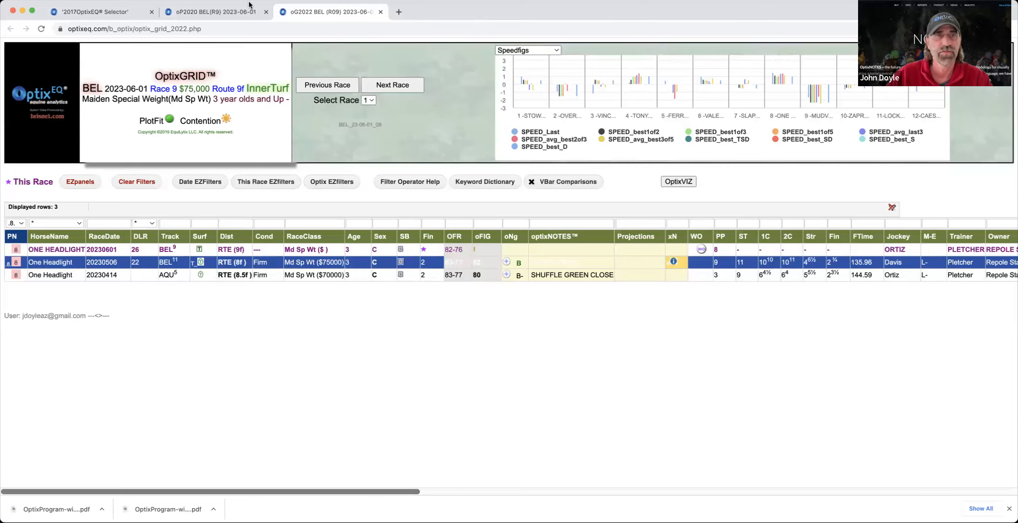
left_click(214, 12)
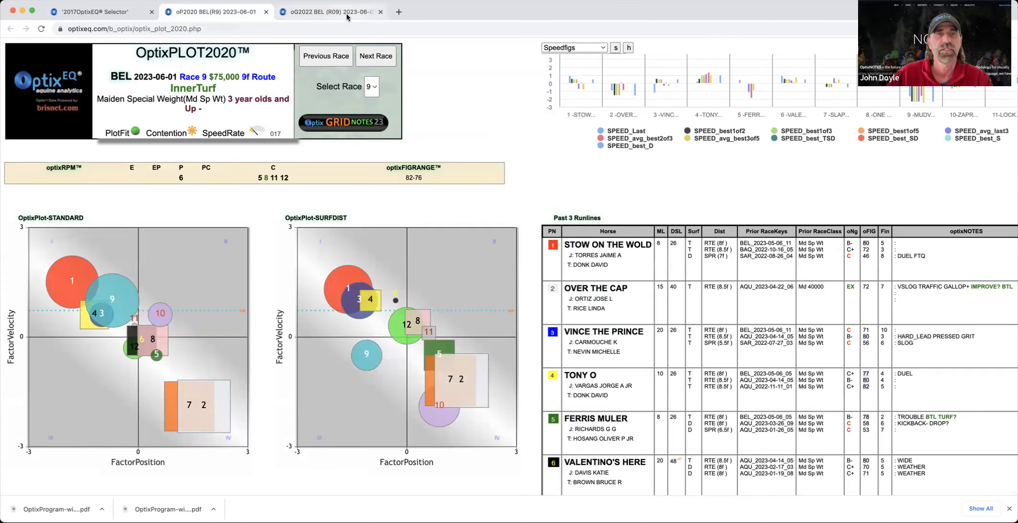
left_click(330, 11)
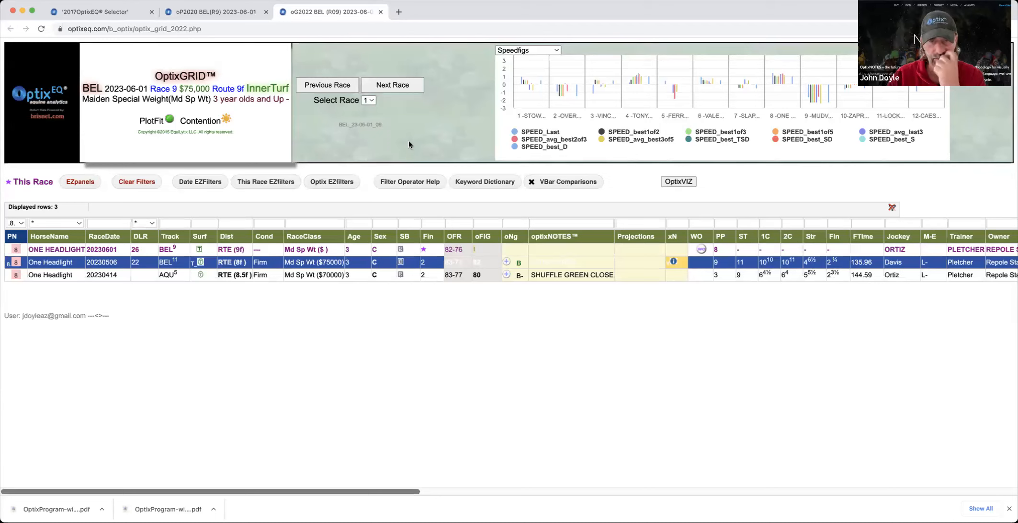
mouse_move(224, 298)
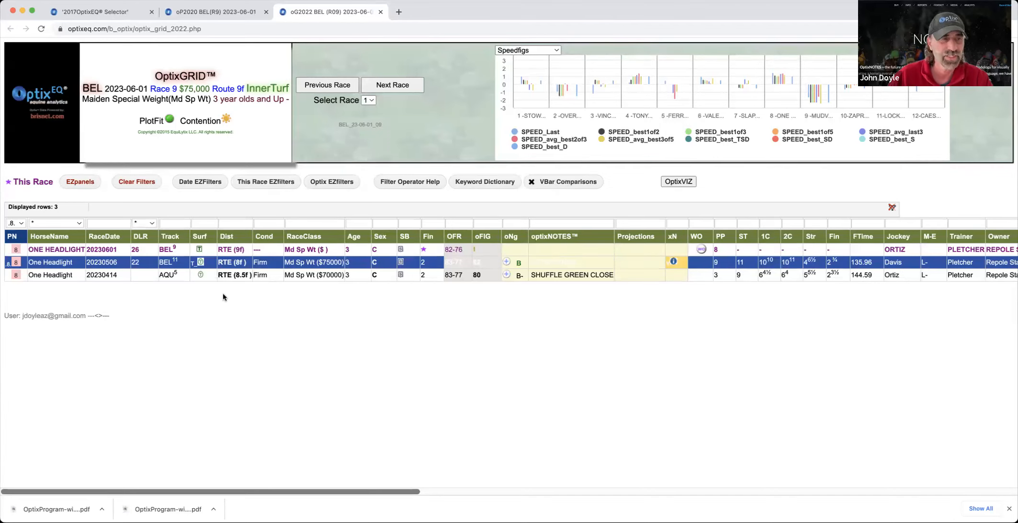
left_click(136, 181)
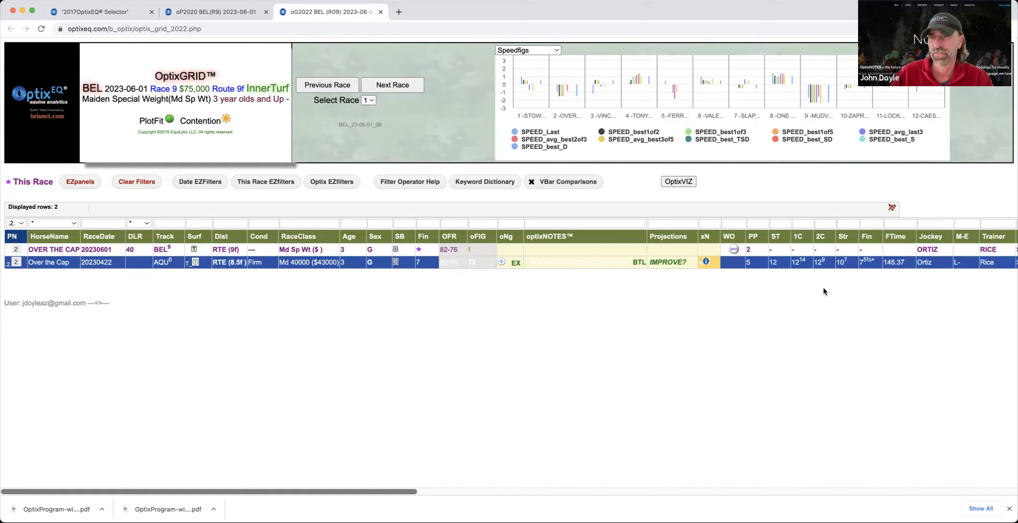
mouse_move(777, 302)
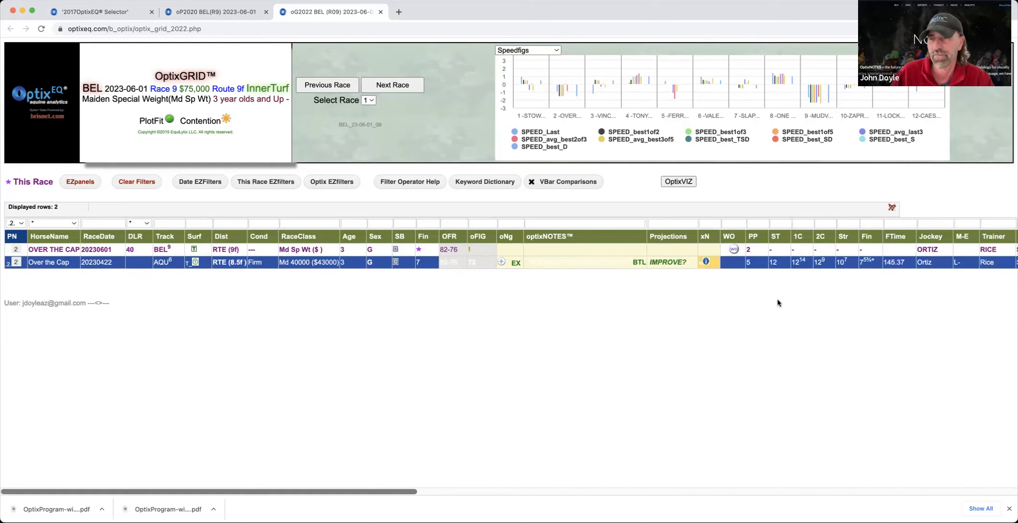
mouse_move(672, 303)
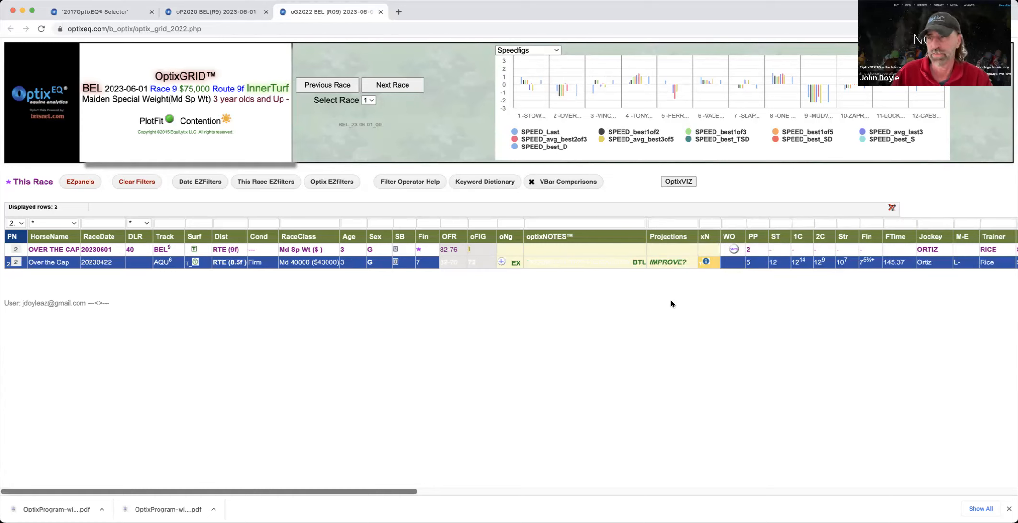
mouse_move(647, 310)
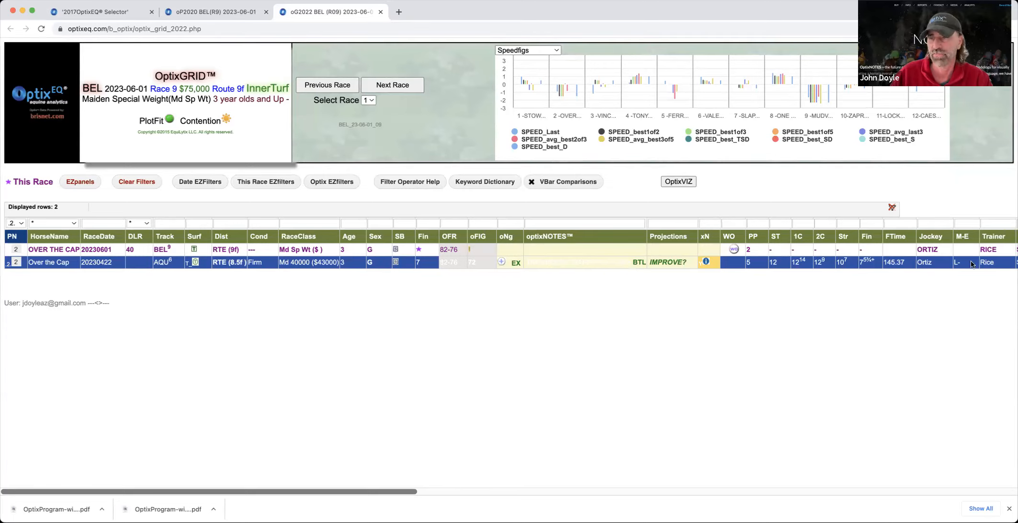
mouse_move(924, 261)
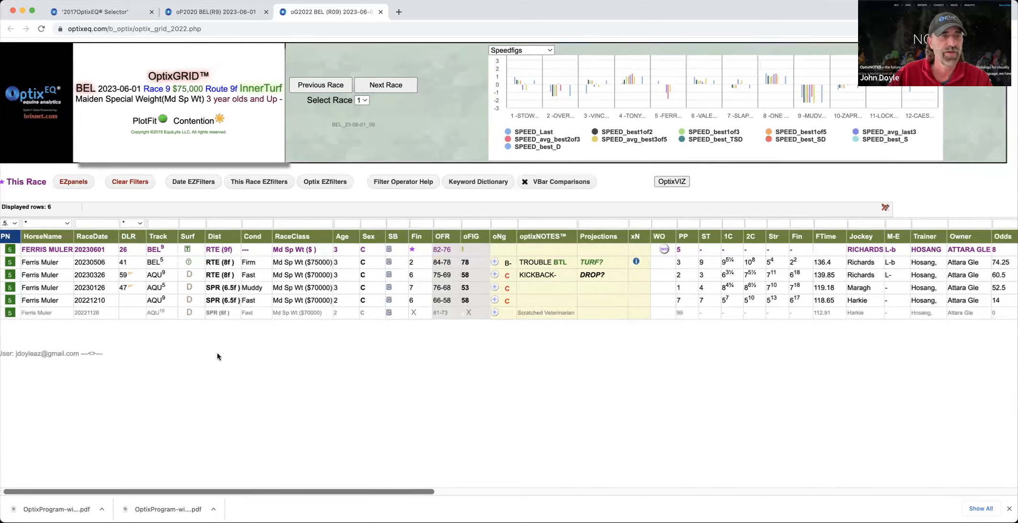
mouse_move(357, 359)
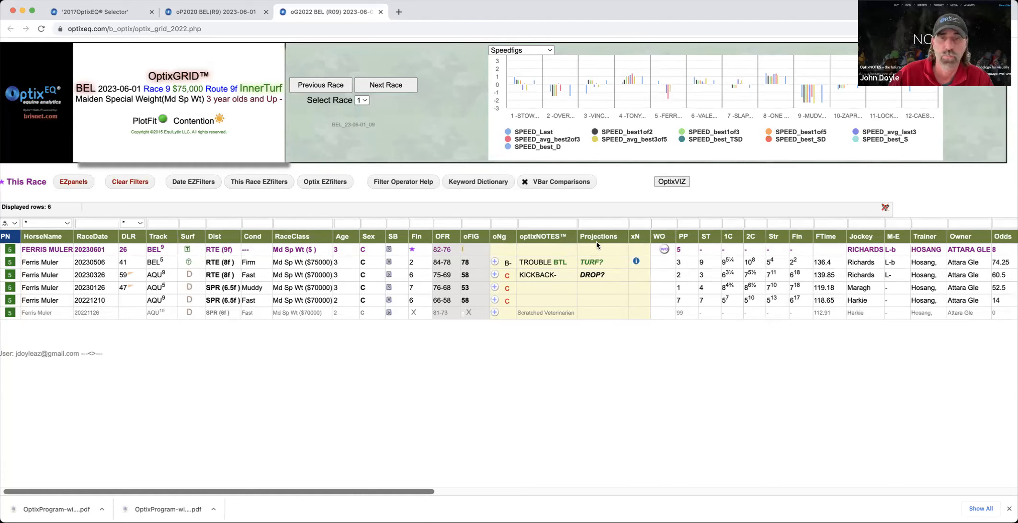
mouse_move(592, 133)
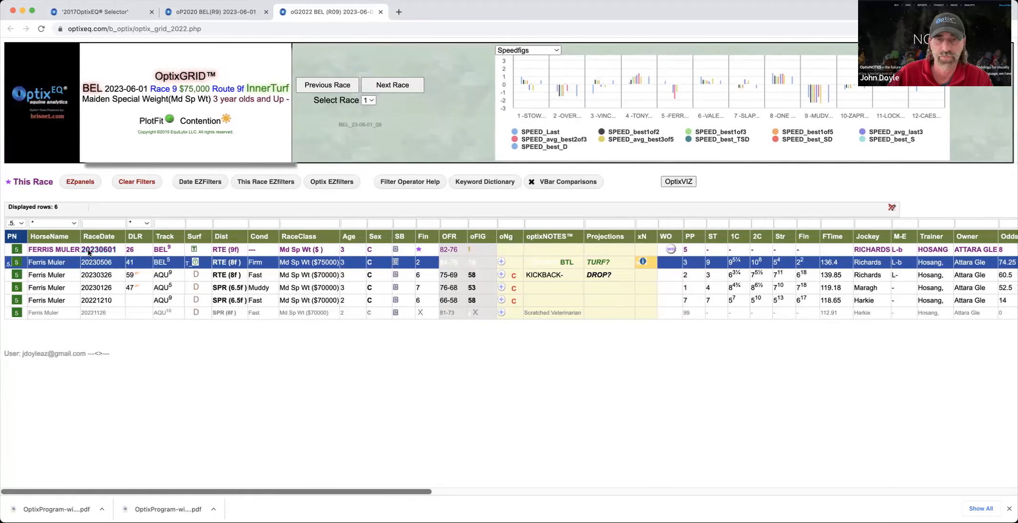
Filter the grid to horse 6, Valentino's Here, after reviewing Ferris Muler's notes
left_click(14, 223)
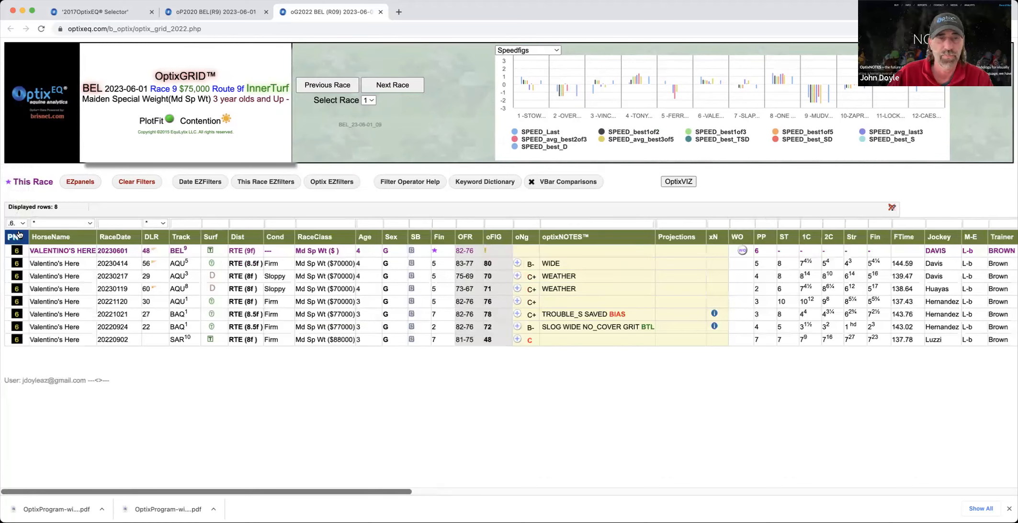
Step the PN filter through horse 7, Slapintheface, to horse 9, Mudville Nine
left_click(14, 224)
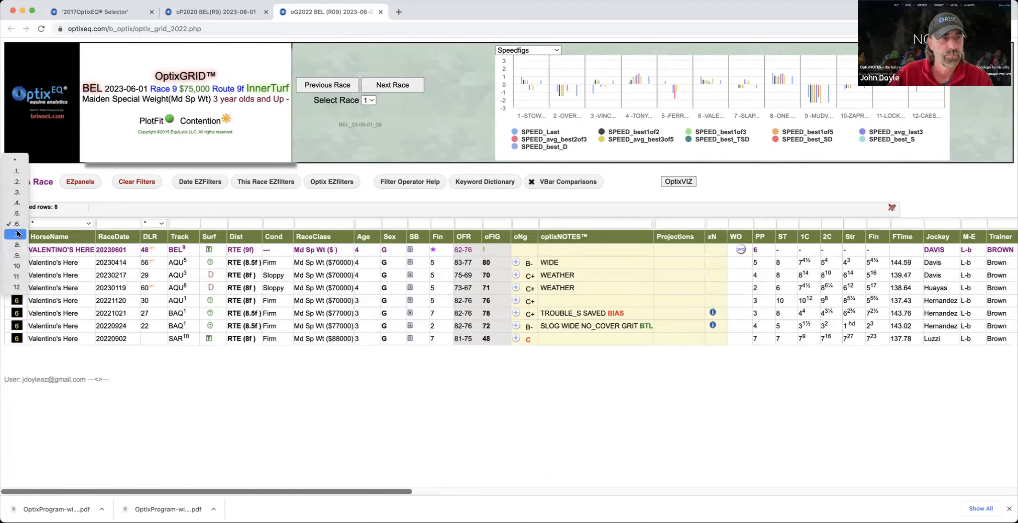
left_click(16, 234)
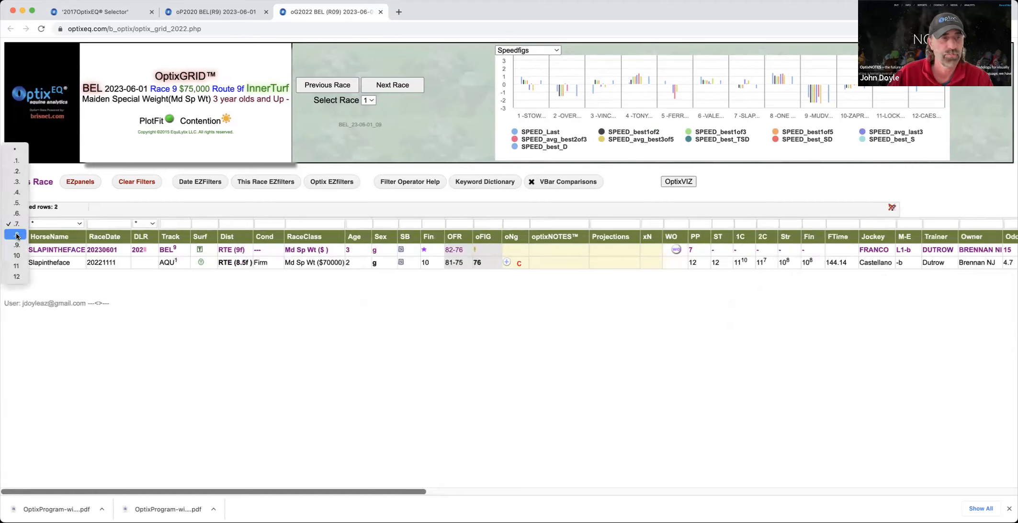
left_click(16, 223)
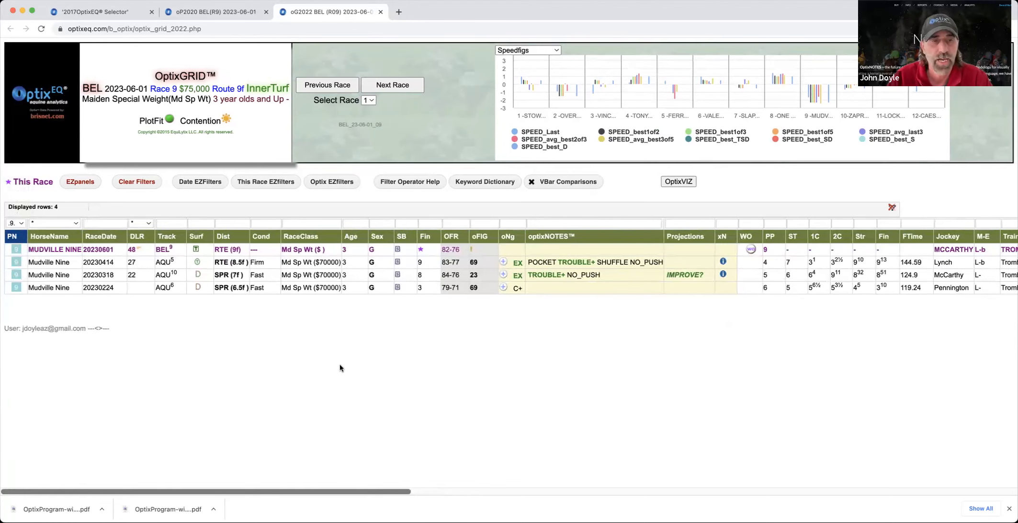
mouse_move(279, 303)
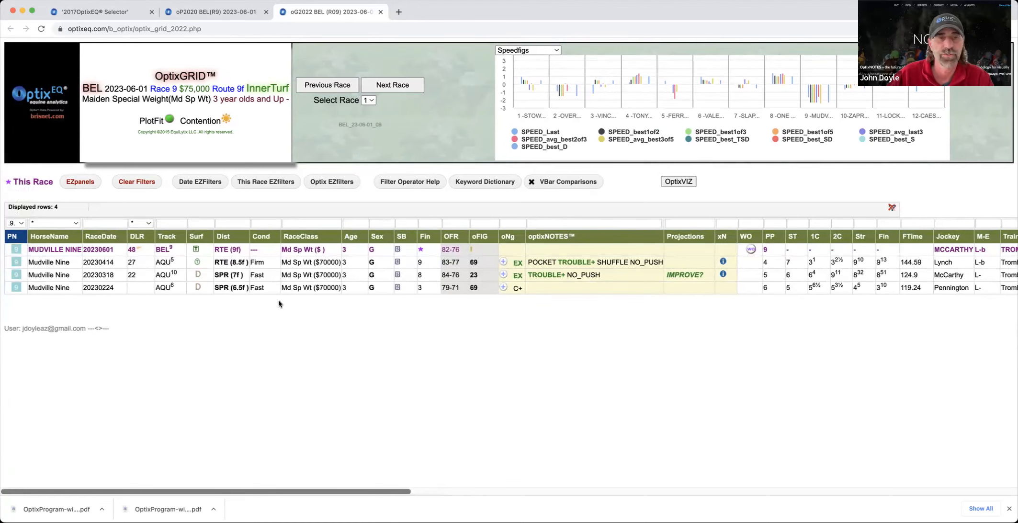
mouse_move(542, 296)
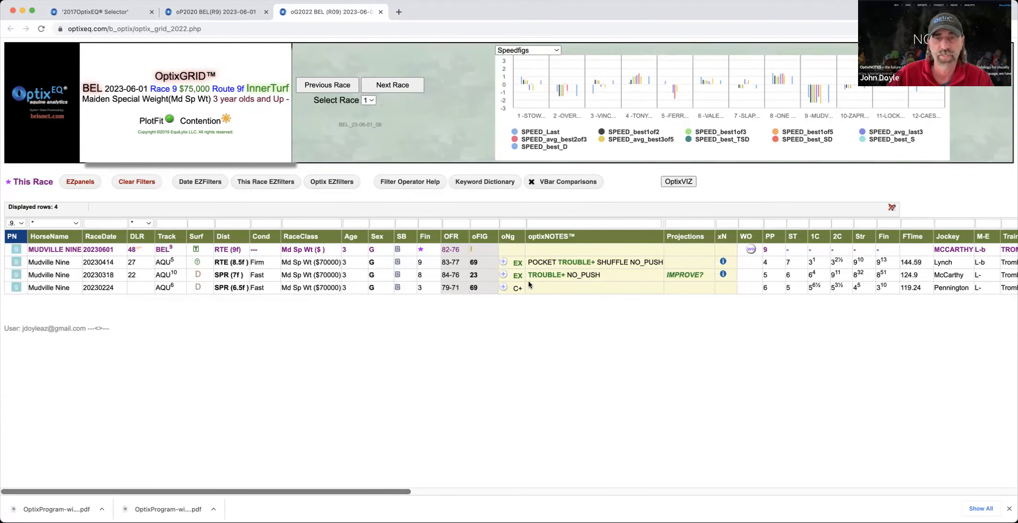
mouse_move(683, 290)
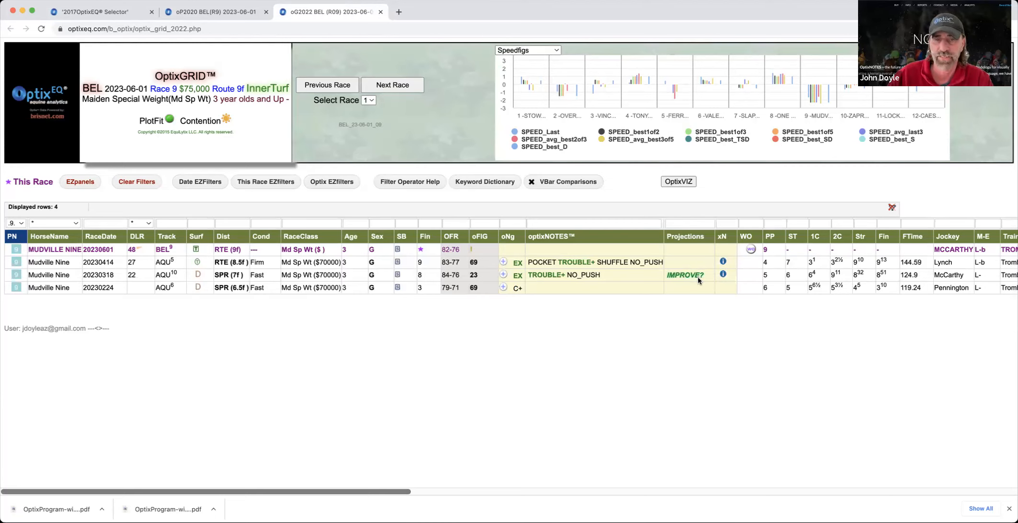
mouse_move(632, 301)
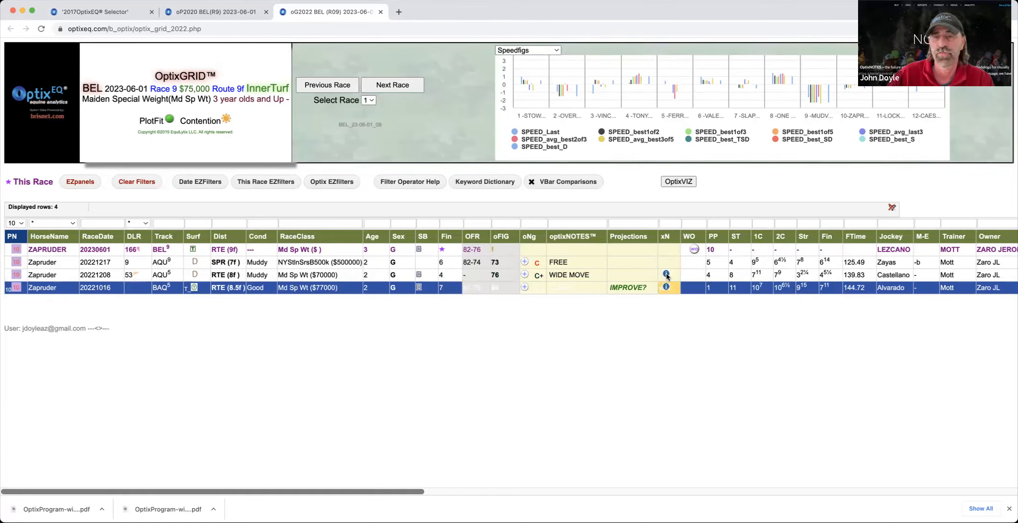
mouse_move(591, 105)
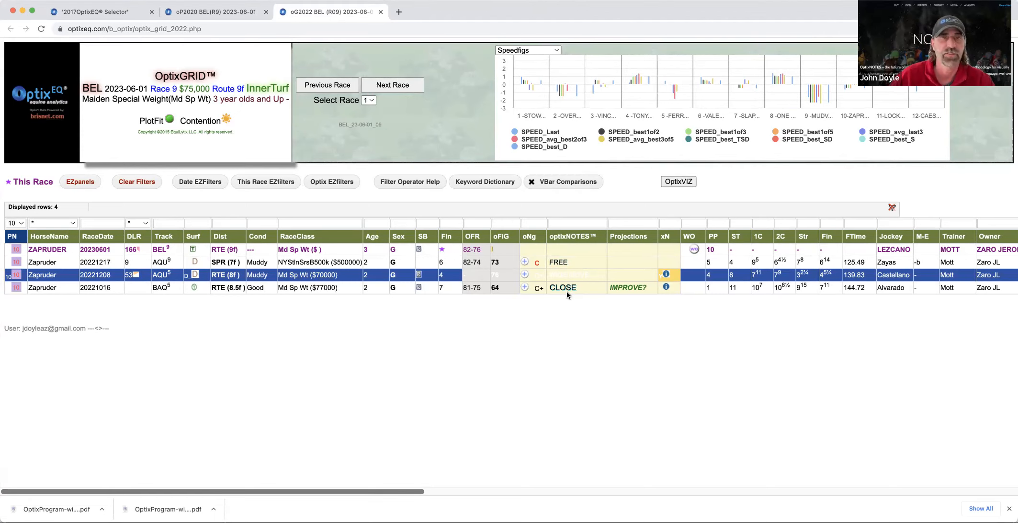
Filter the grid to horse 11, Locke and Key, after reviewing Zapruder's notes
left_click(14, 223)
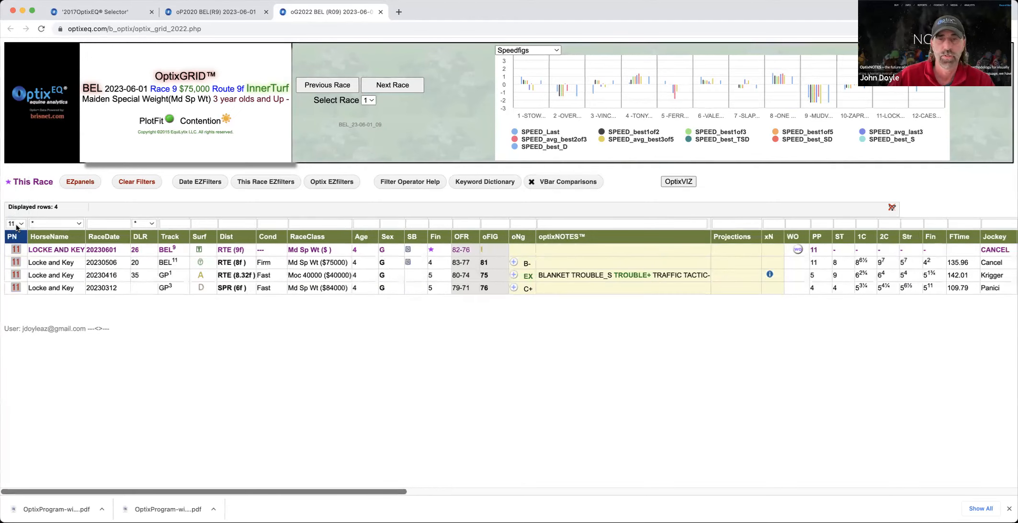
Switch the PN filter back to horse 10, Zapruder, with its FREE and CLOSE notes
left_click(11, 223)
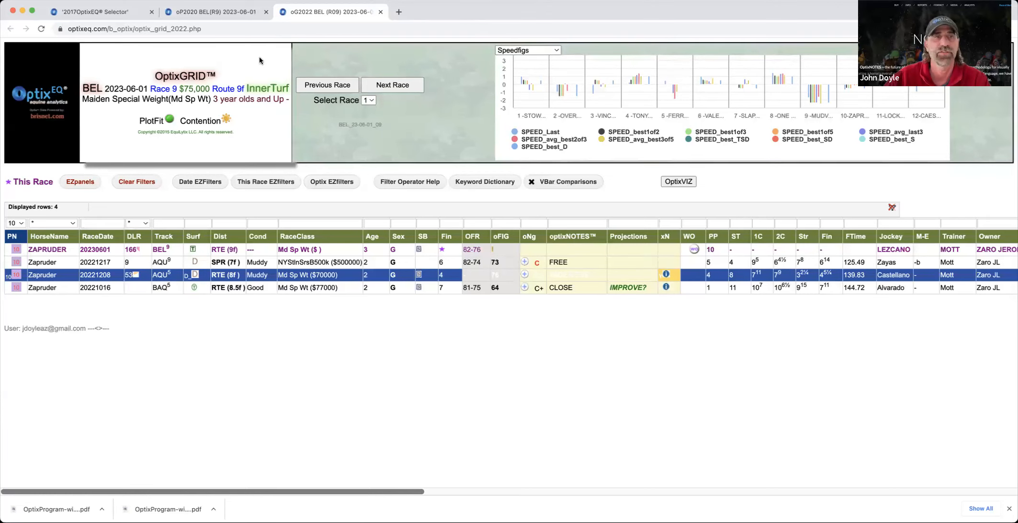
mouse_move(243, 45)
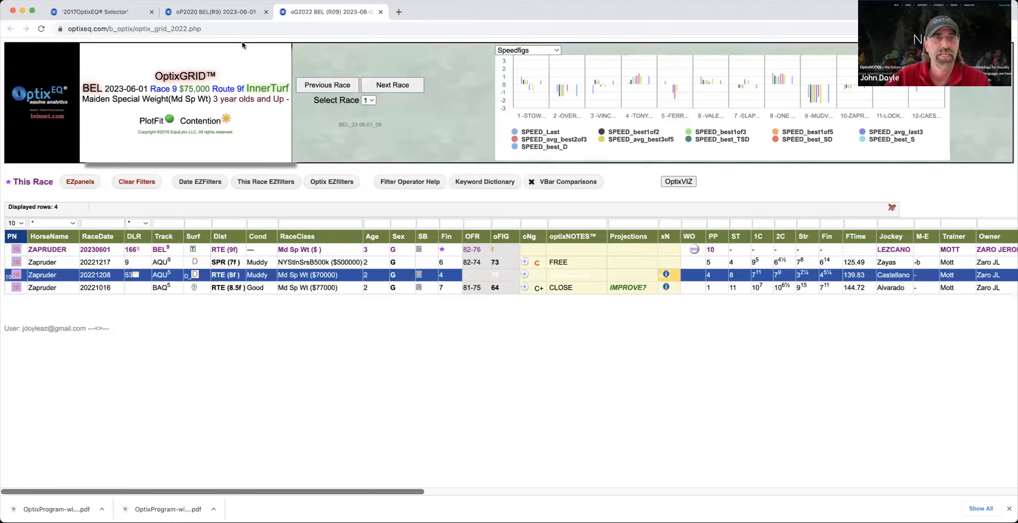